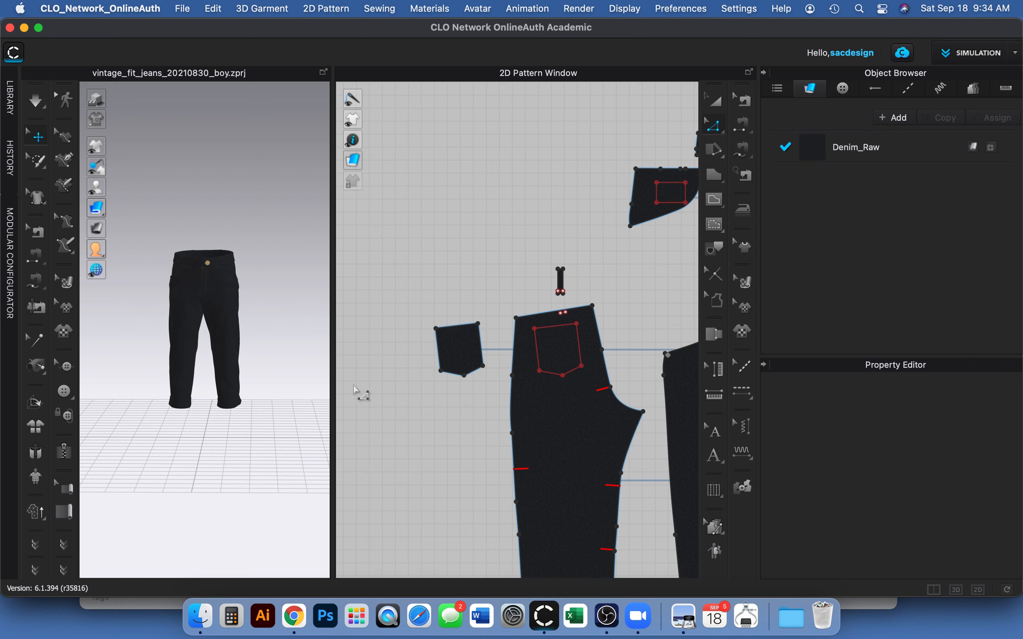
pyautogui.moveTo(283, 310)
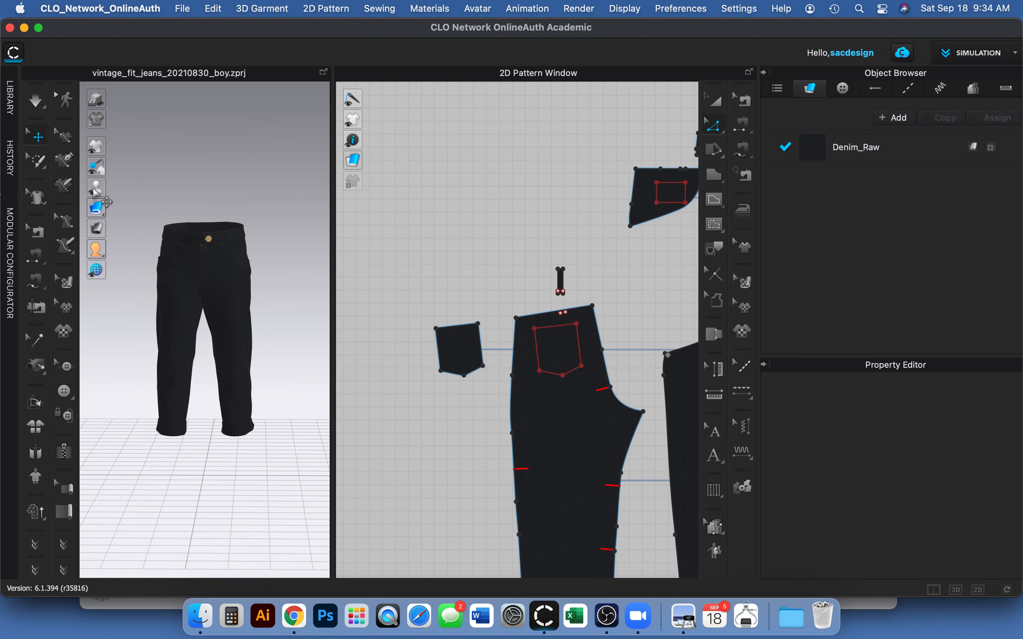
# Browse the topstitch type list, then zoom into the red back pocket outline in the 2D window
pyautogui.click(96, 187)
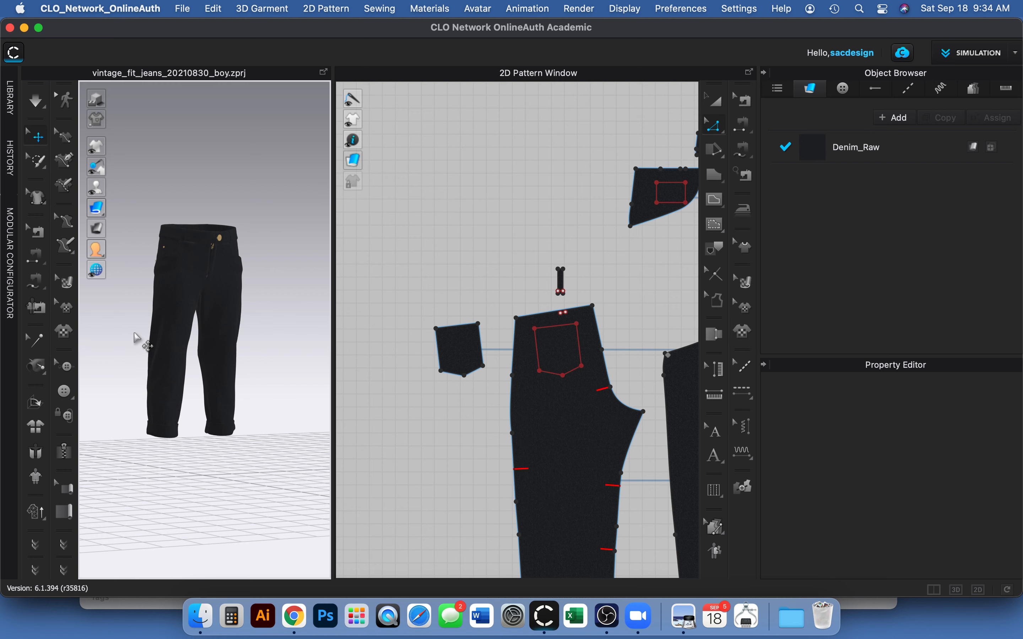
pyautogui.moveTo(538, 354)
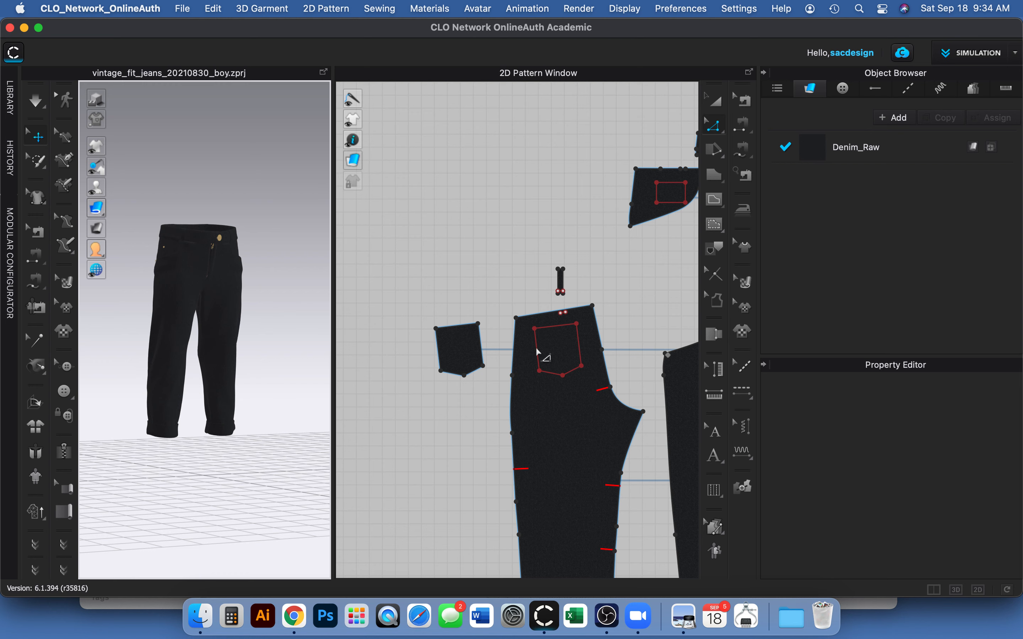
pyautogui.moveTo(749, 393)
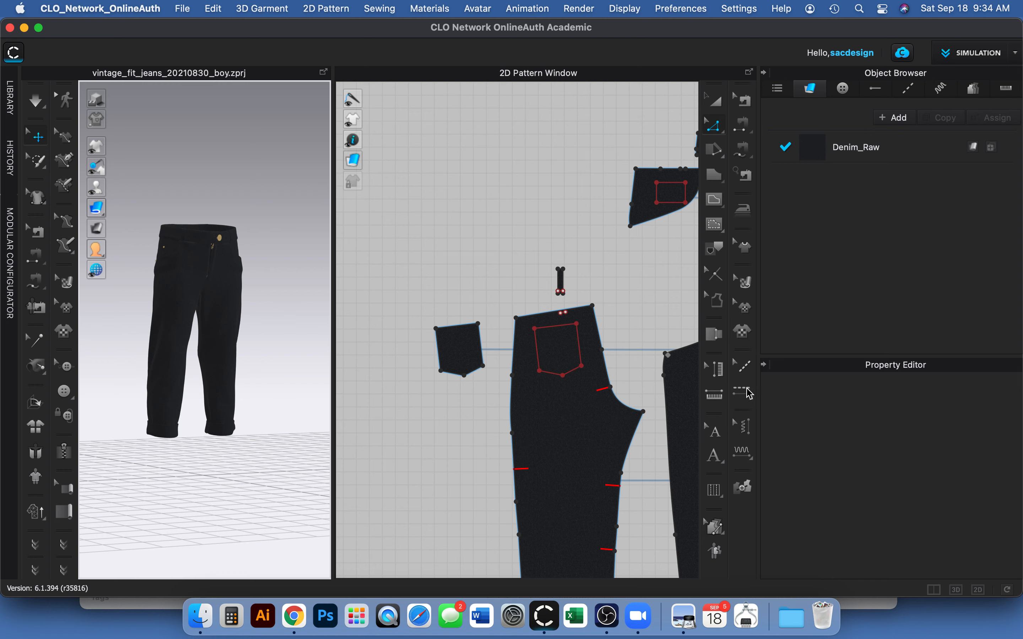
pyautogui.click(743, 392)
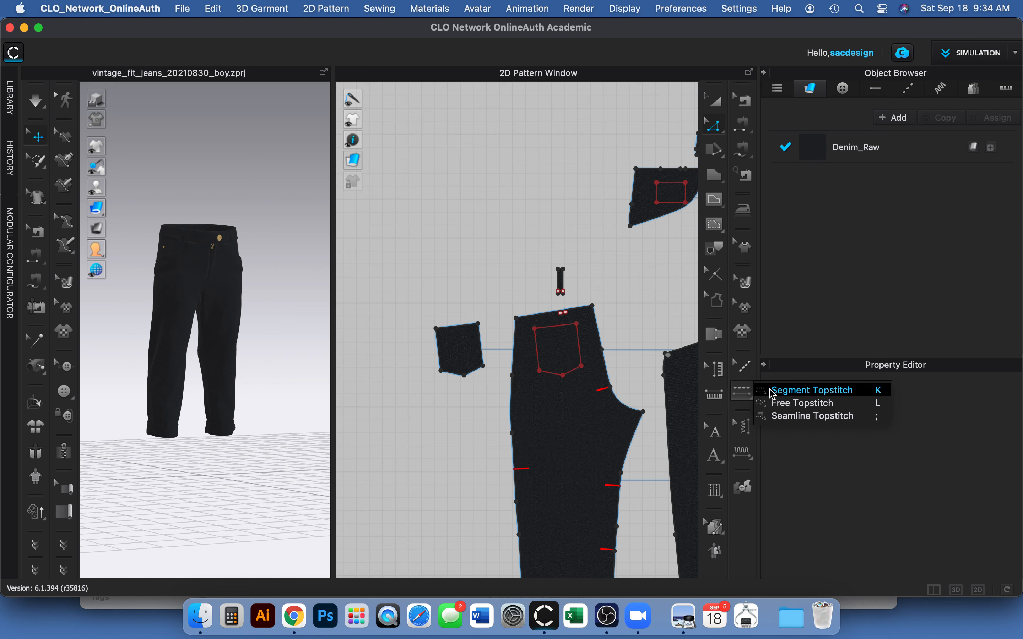
pyautogui.moveTo(803, 403)
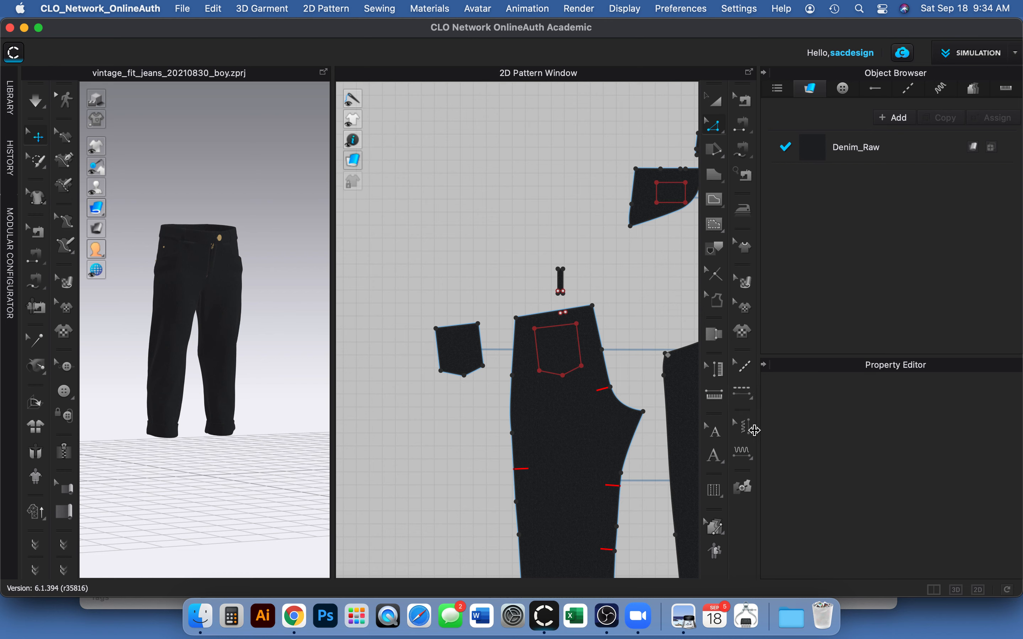
pyautogui.click(743, 455)
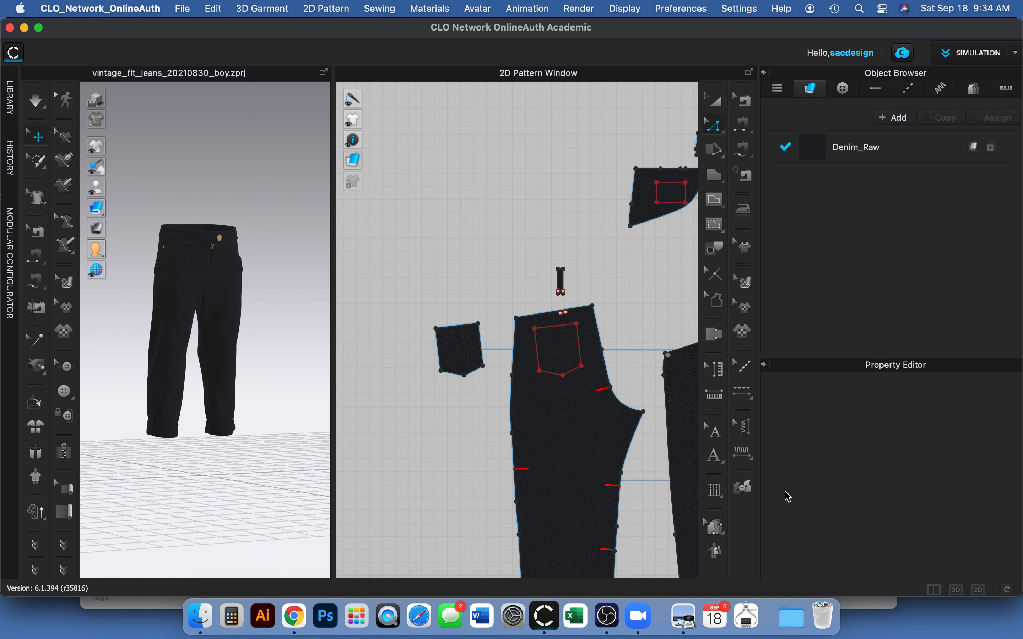
pyautogui.moveTo(742, 452)
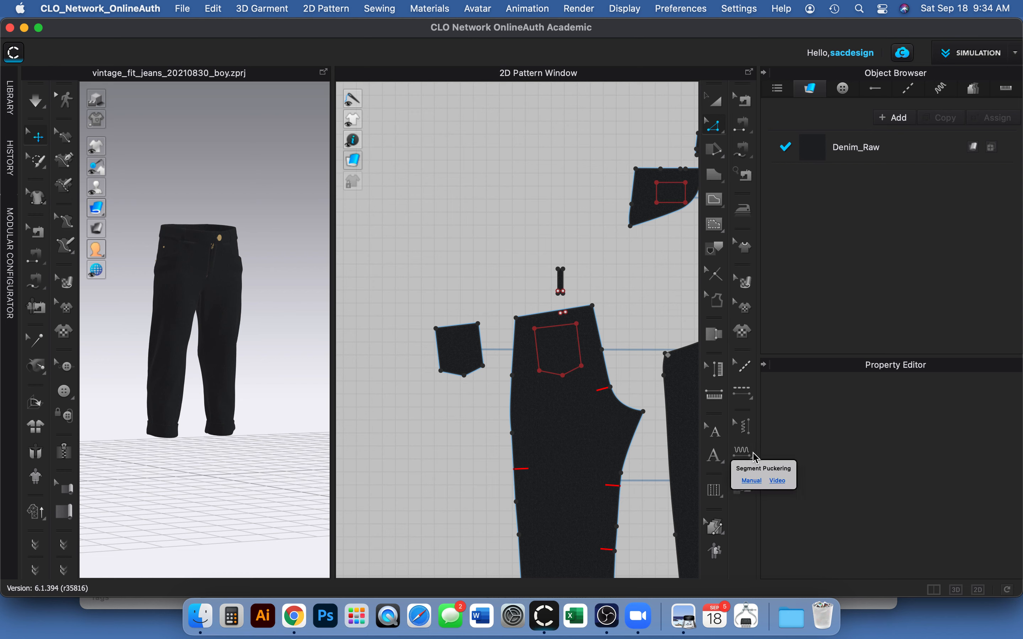
pyautogui.moveTo(746, 185)
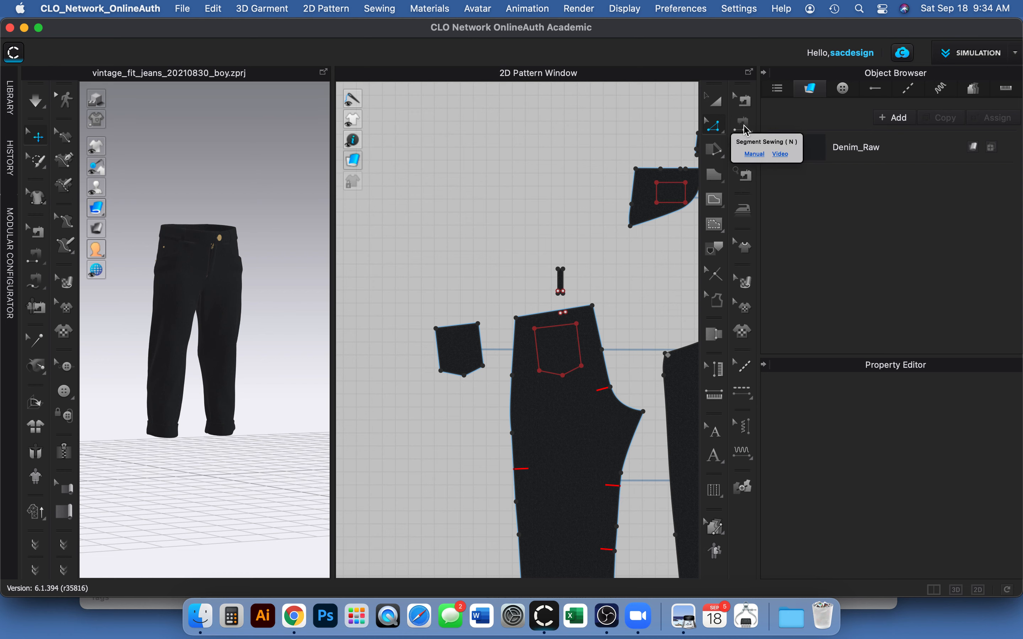
pyautogui.moveTo(743, 155)
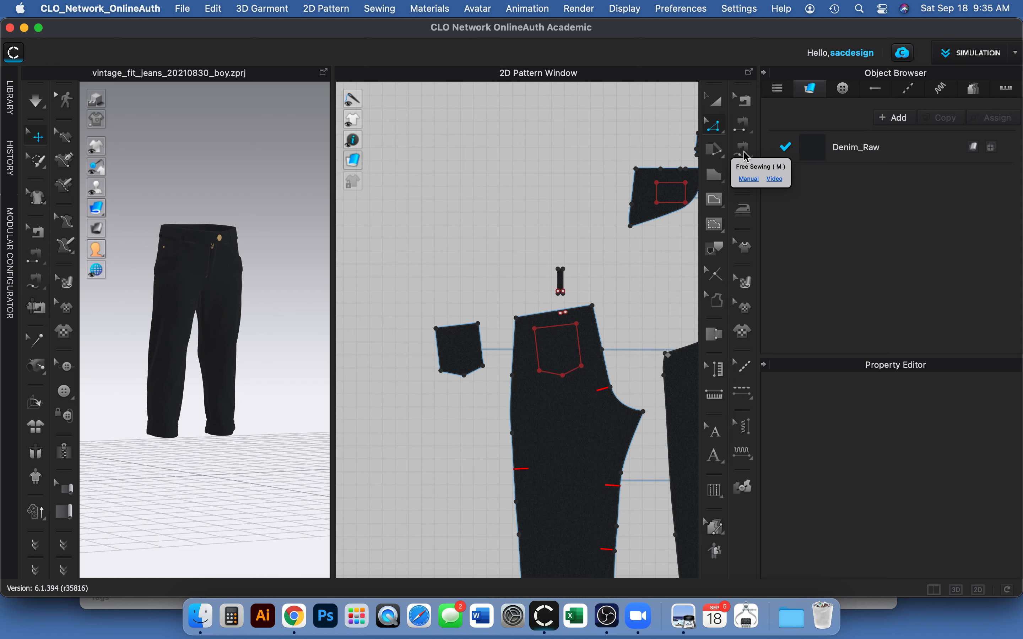
pyautogui.moveTo(744, 156)
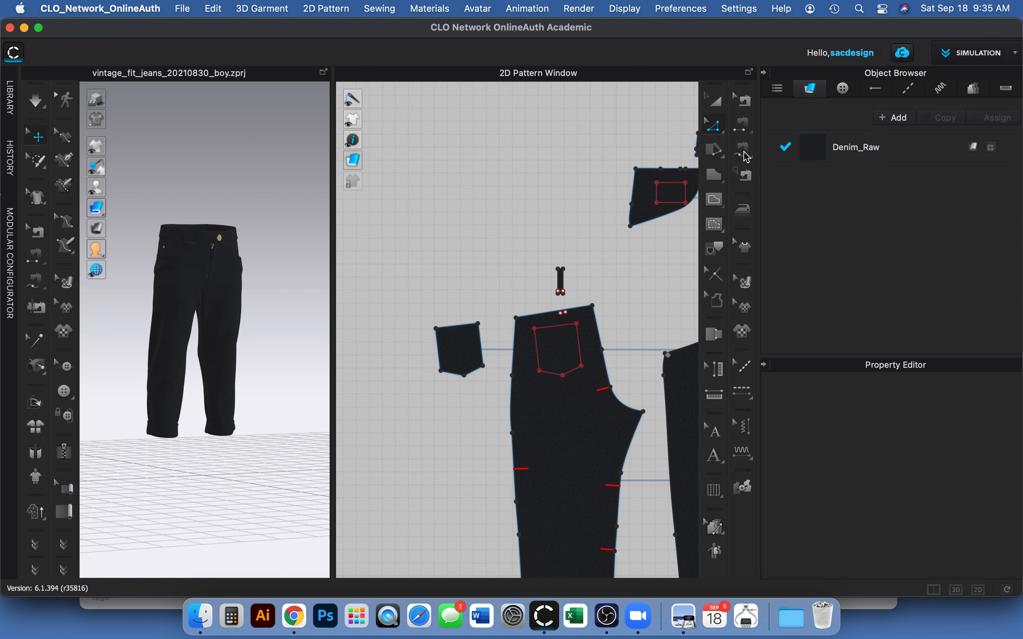
pyautogui.moveTo(198, 250)
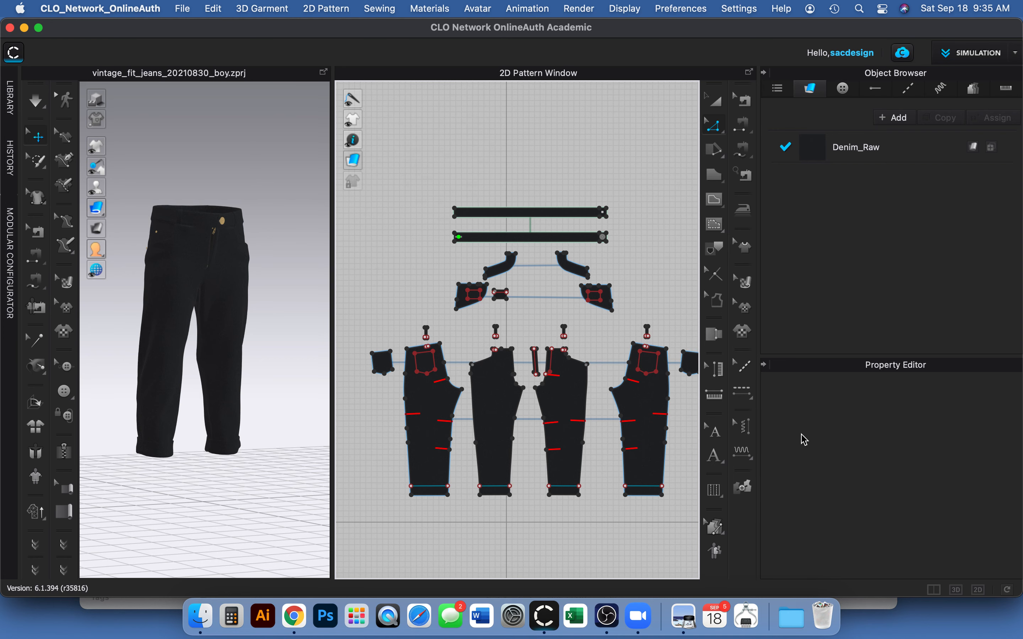
pyautogui.moveTo(860, 366)
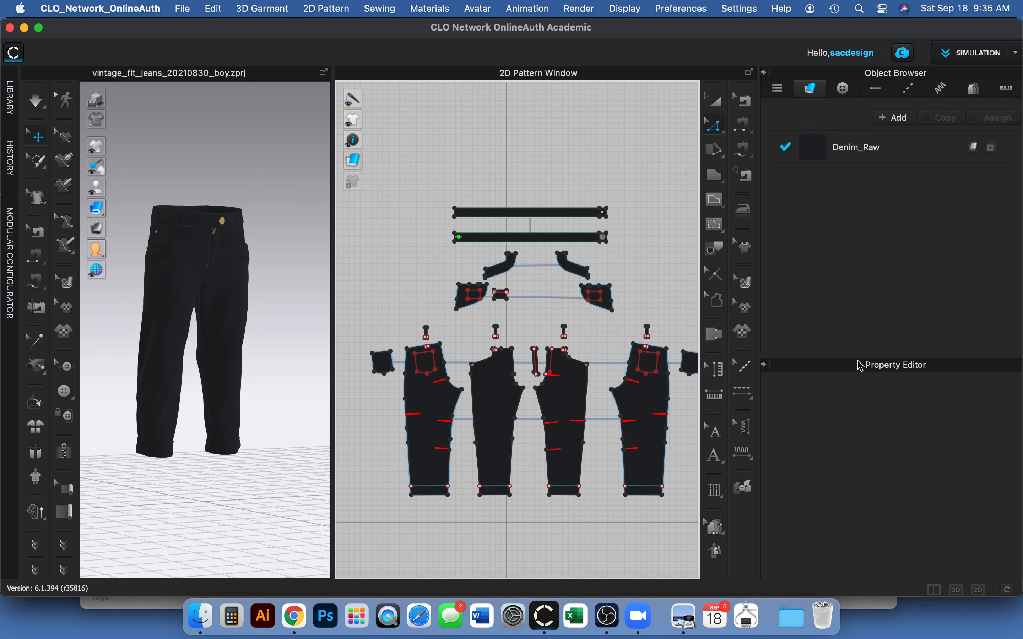
pyautogui.moveTo(859, 443)
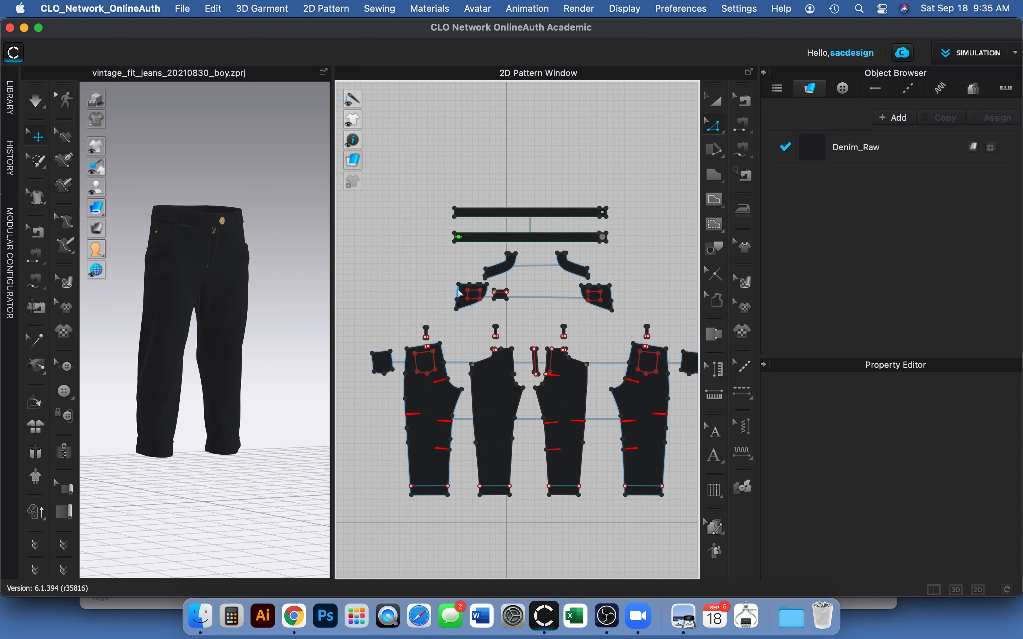
pyautogui.moveTo(456, 253)
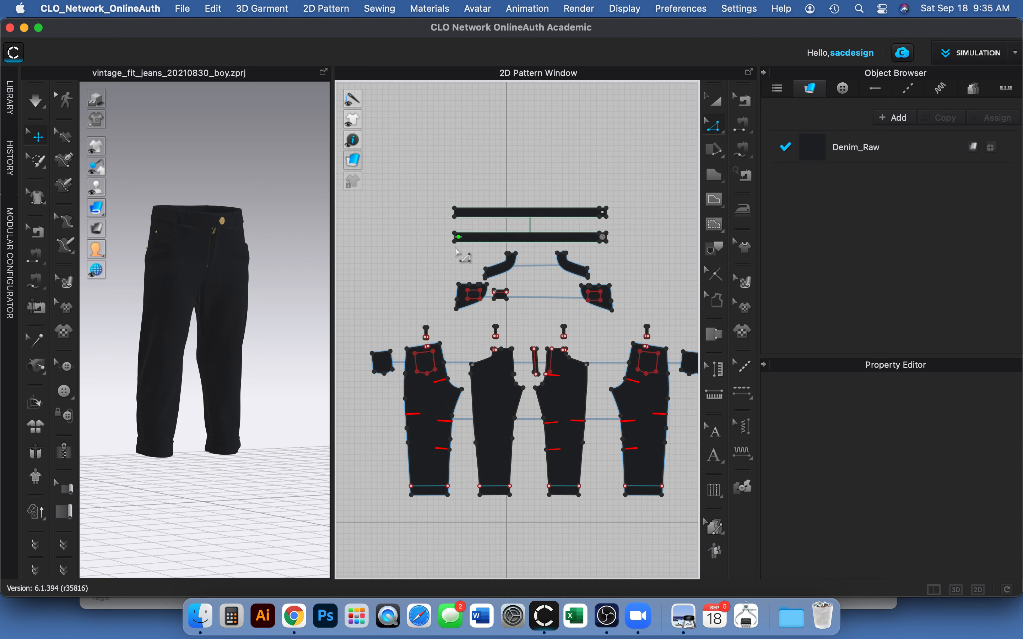
pyautogui.moveTo(424, 224)
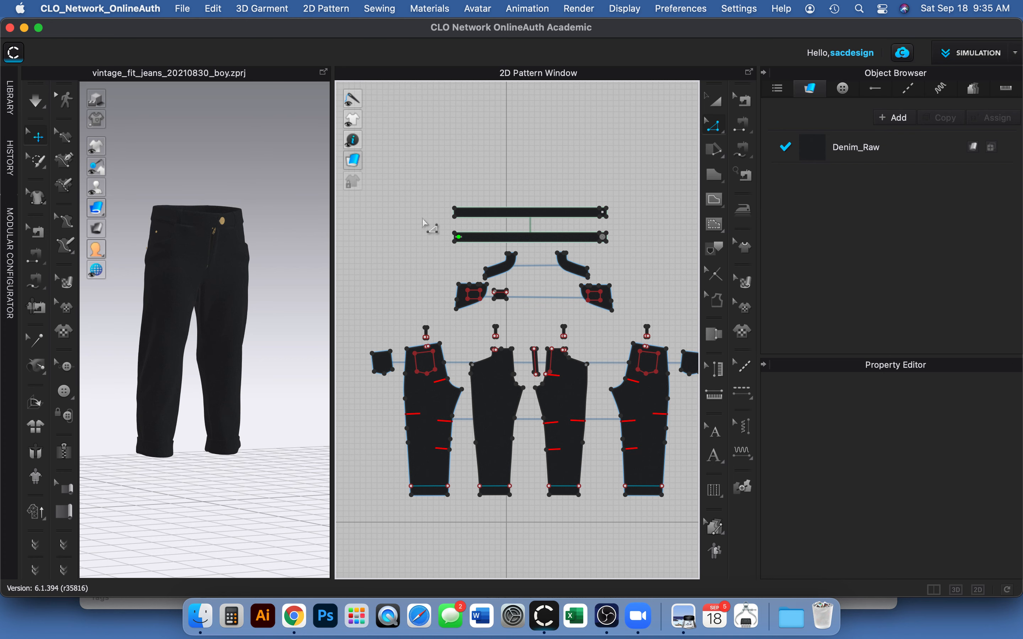
pyautogui.moveTo(434, 216)
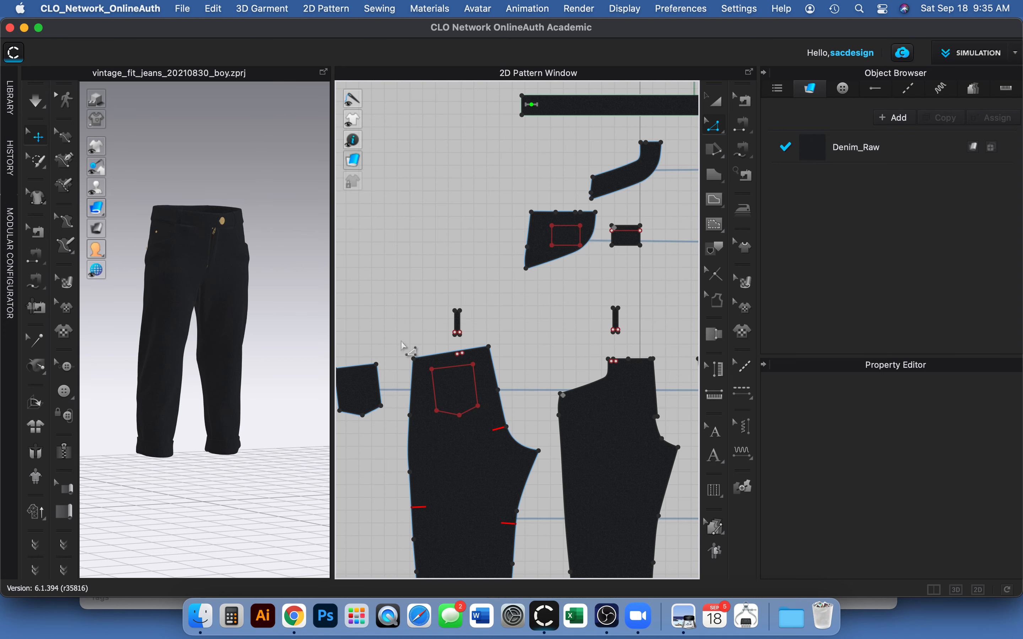
pyautogui.scroll(3)
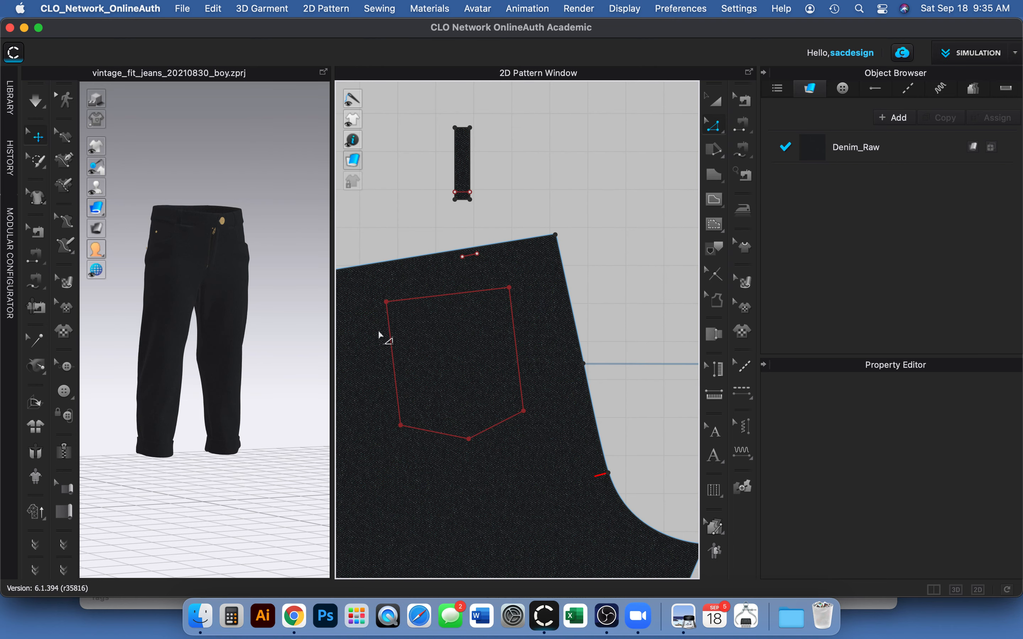
pyautogui.moveTo(455, 384)
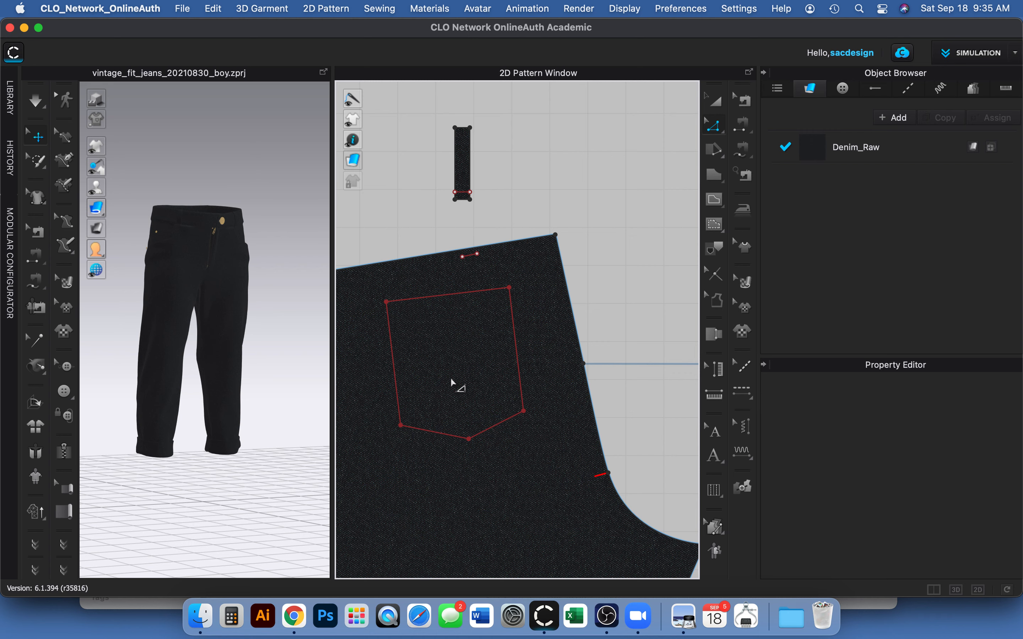
pyautogui.moveTo(414, 406)
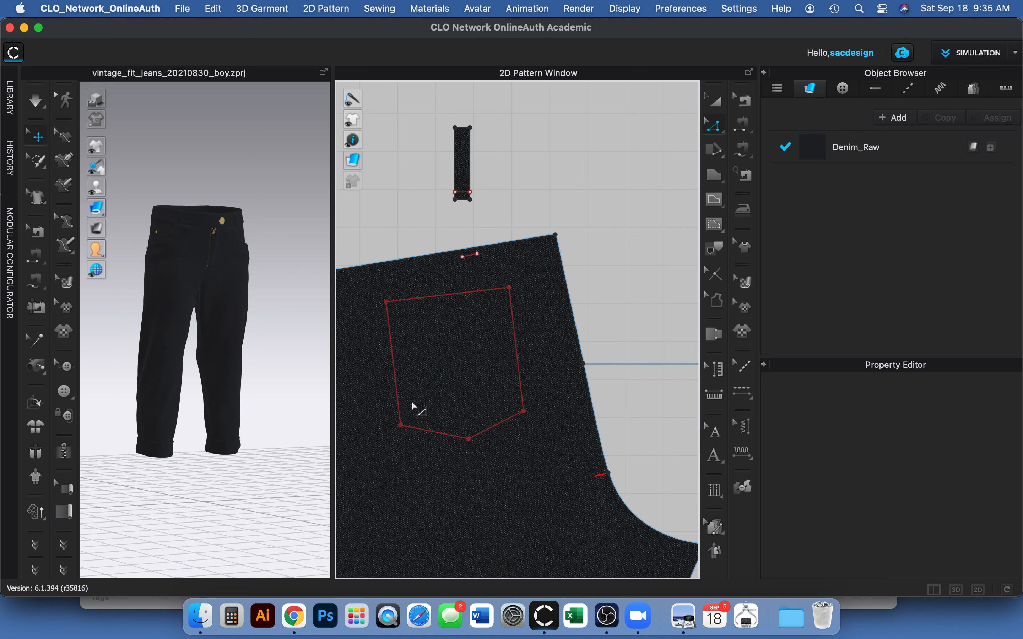
pyautogui.moveTo(486, 284)
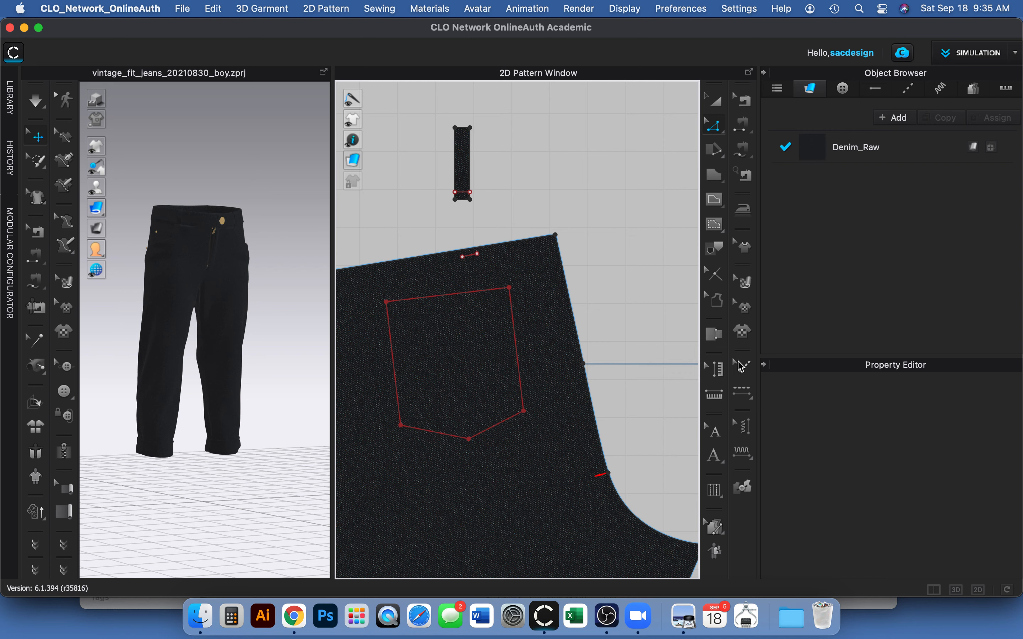
pyautogui.moveTo(741, 366)
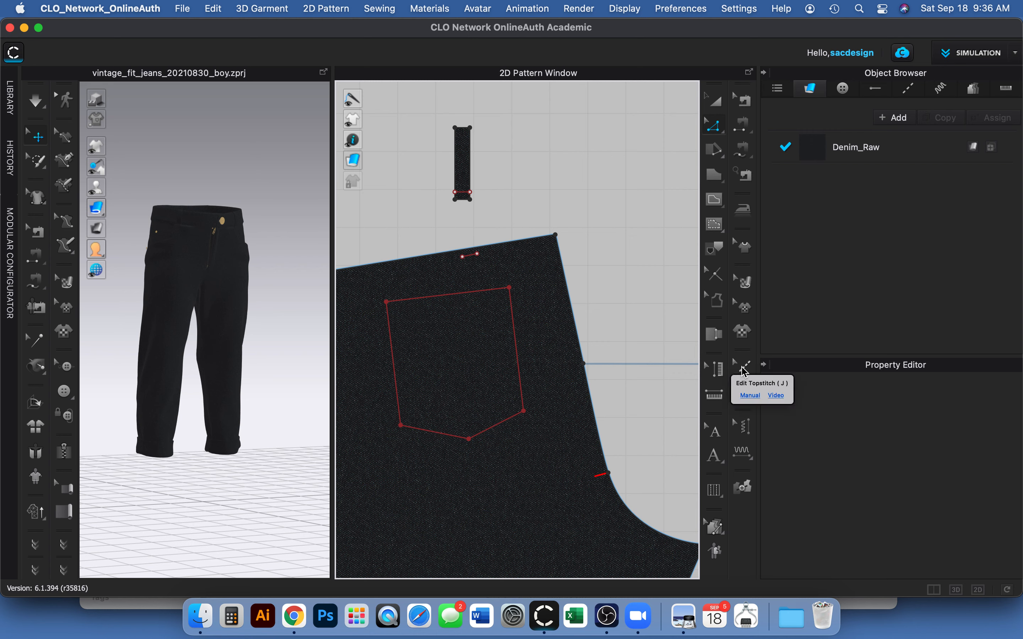
pyautogui.moveTo(552, 191)
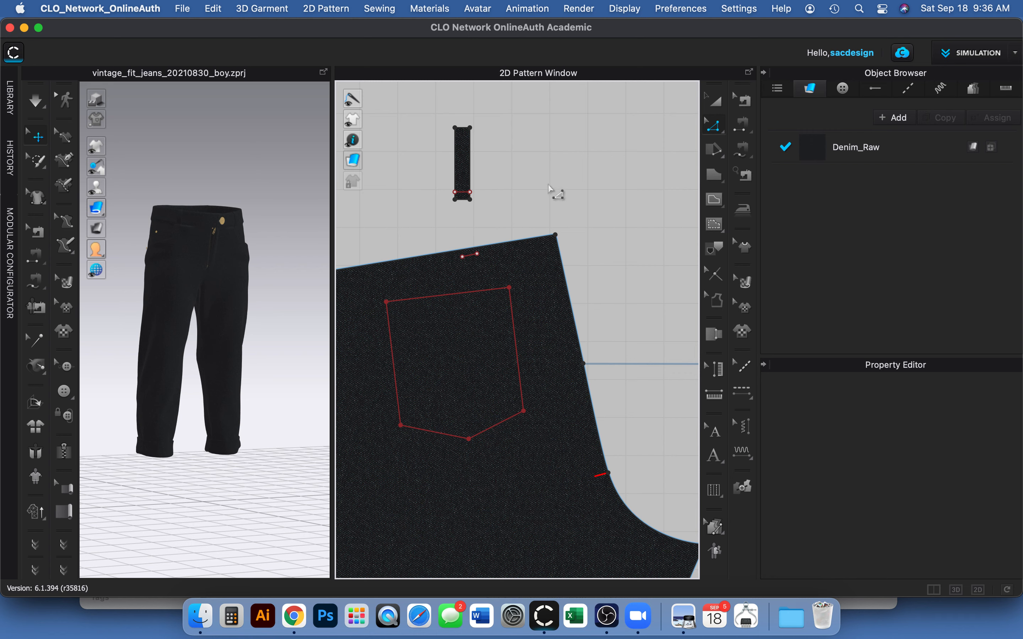
pyautogui.moveTo(714, 200)
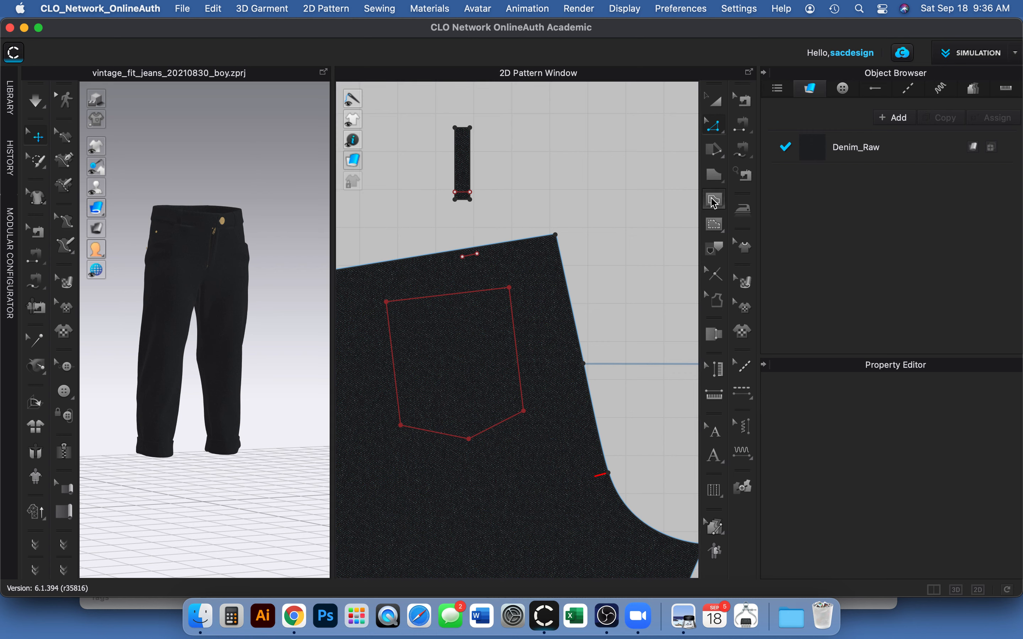
# Draw an internal line in the pocket and reshape it into a smooth self-crossing loop with the curve tools
pyautogui.click(714, 200)
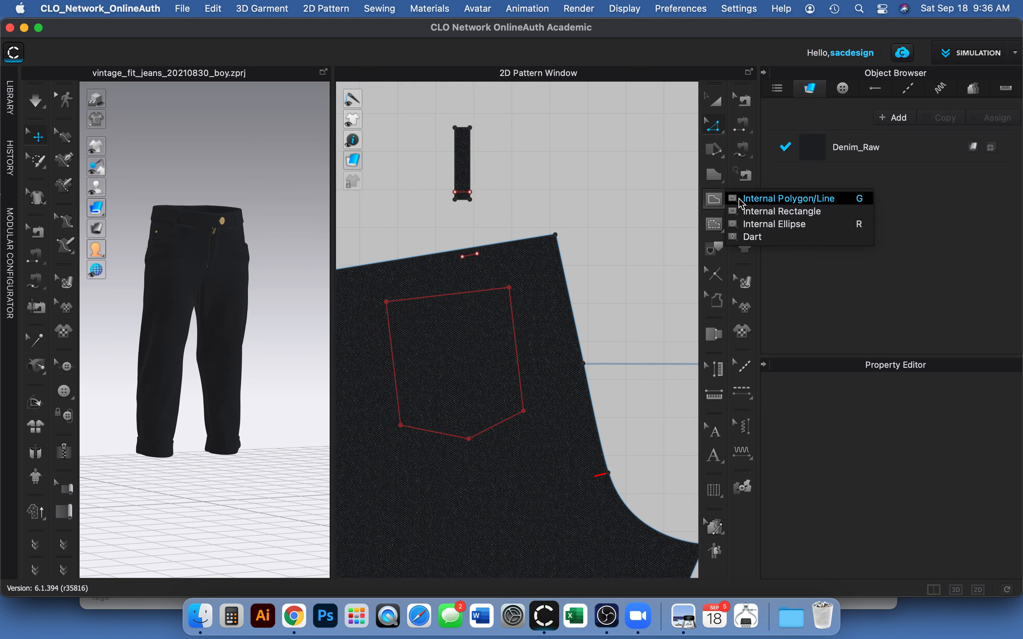
pyautogui.click(787, 198)
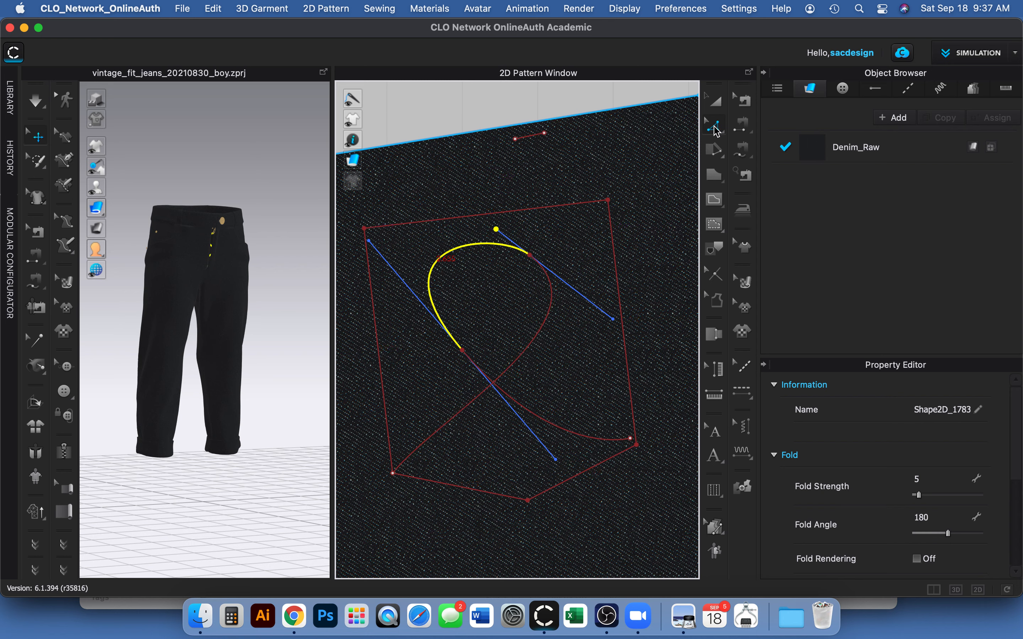
pyautogui.click(716, 124)
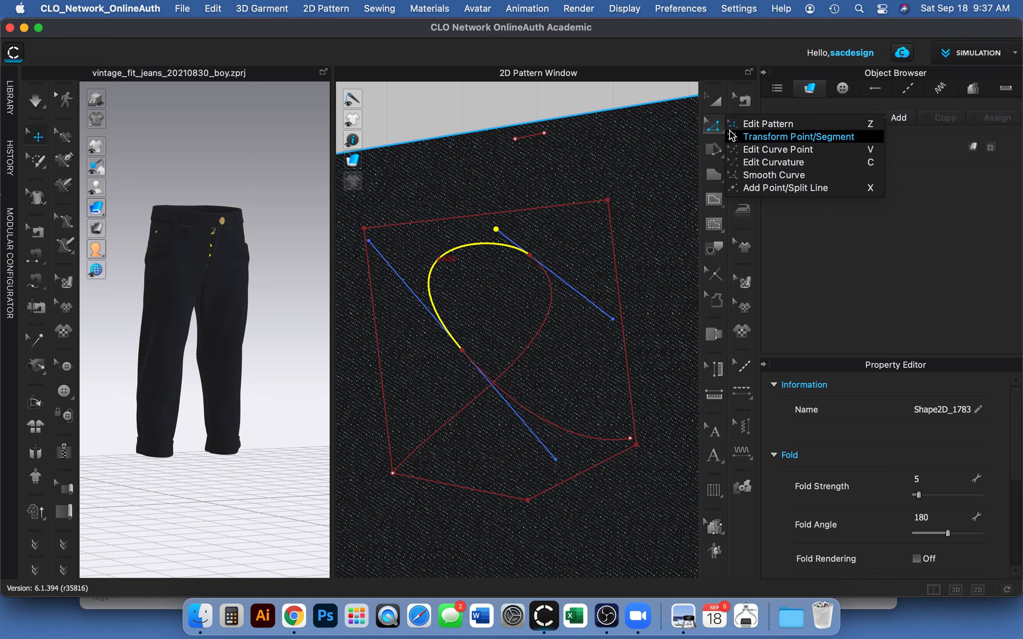
pyautogui.moveTo(763, 180)
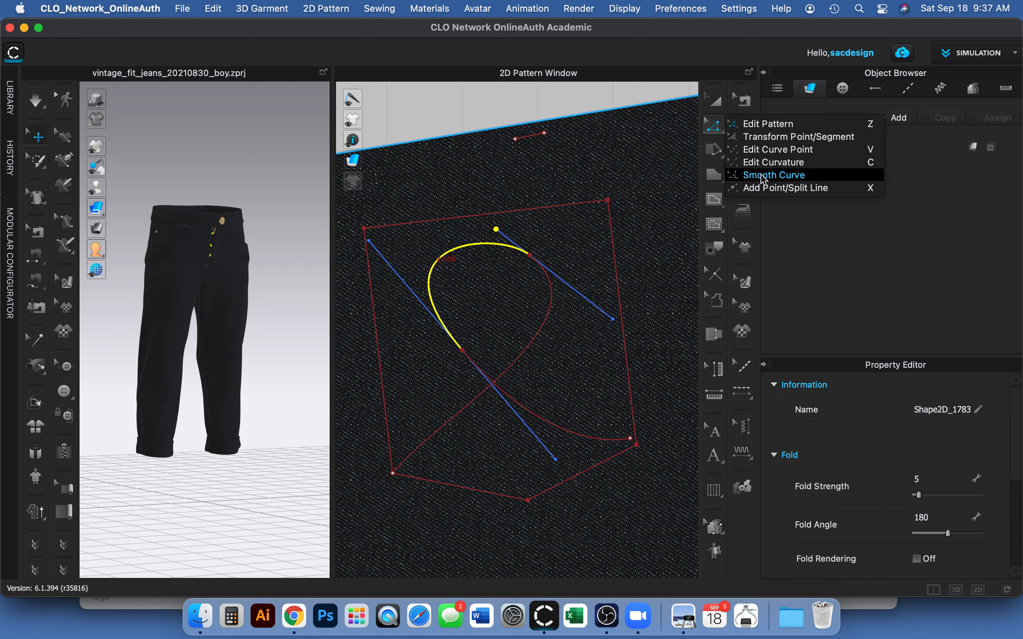
pyautogui.moveTo(766, 149)
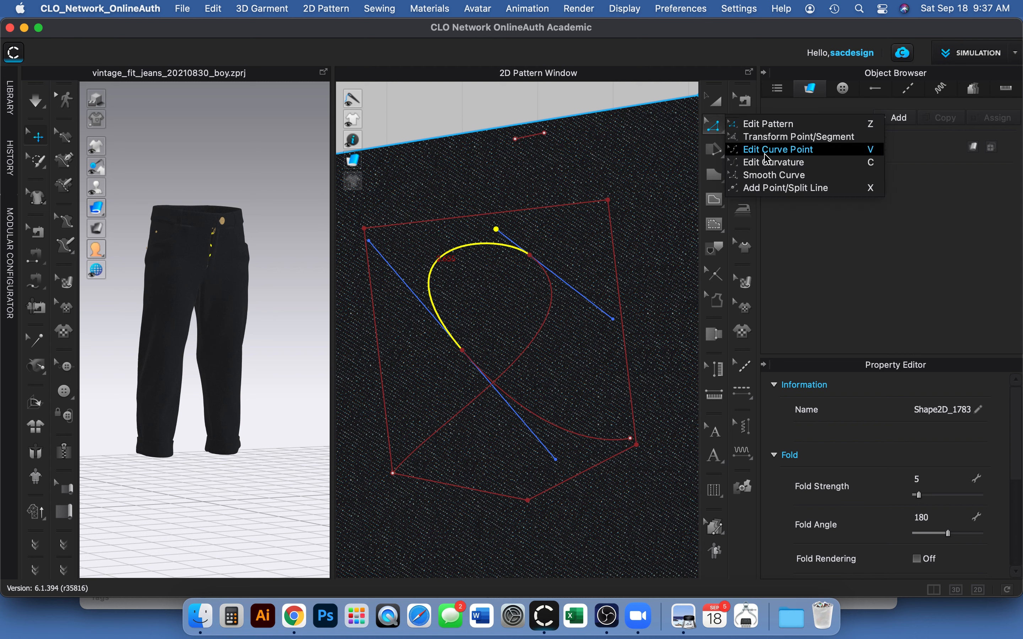
pyautogui.moveTo(774, 175)
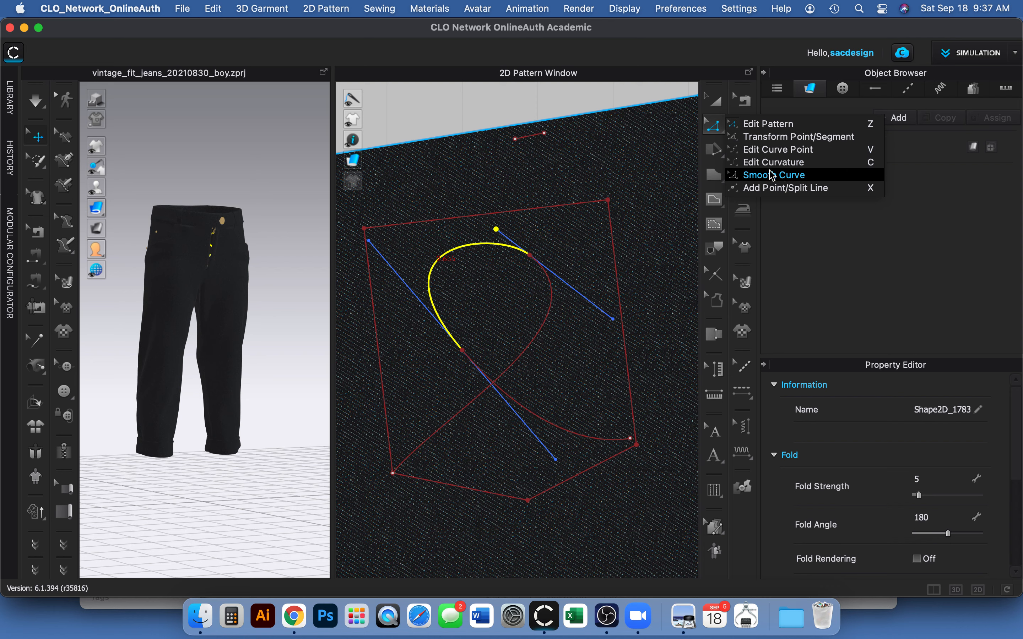
pyautogui.moveTo(777, 149)
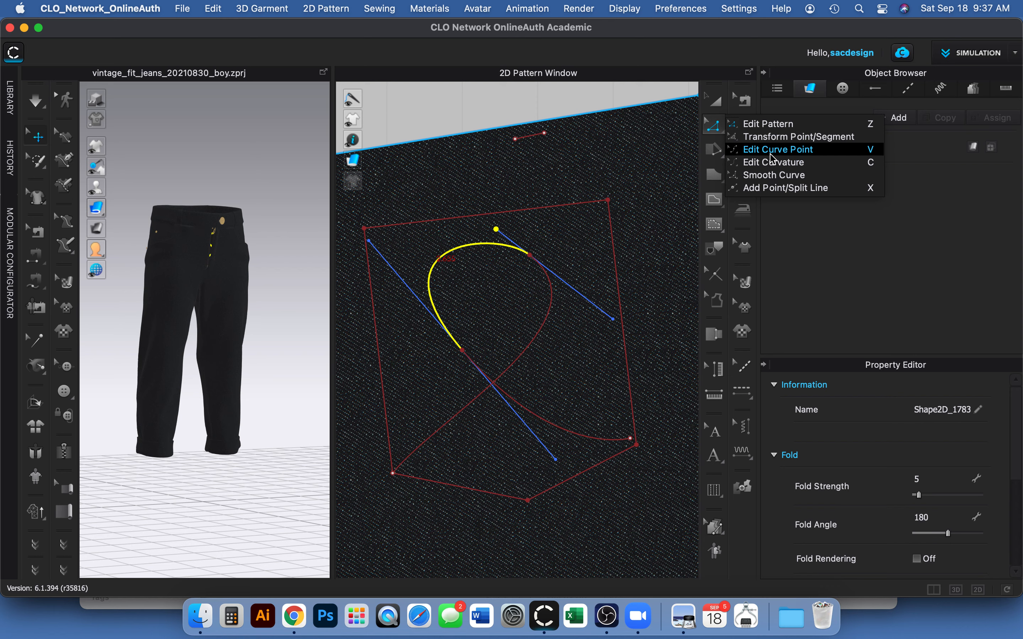
pyautogui.moveTo(777, 175)
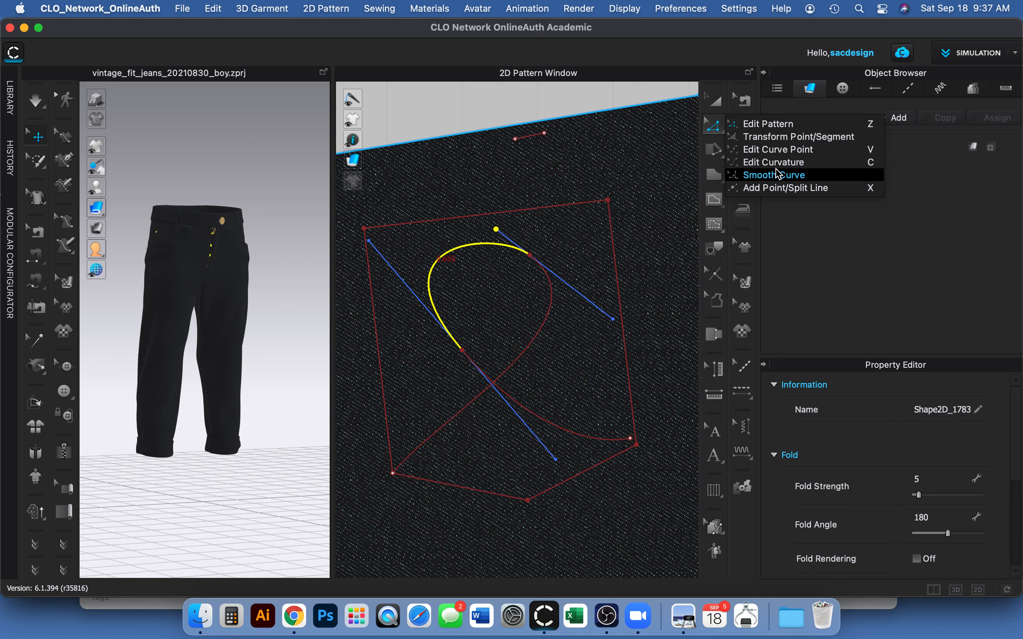
pyautogui.moveTo(776, 150)
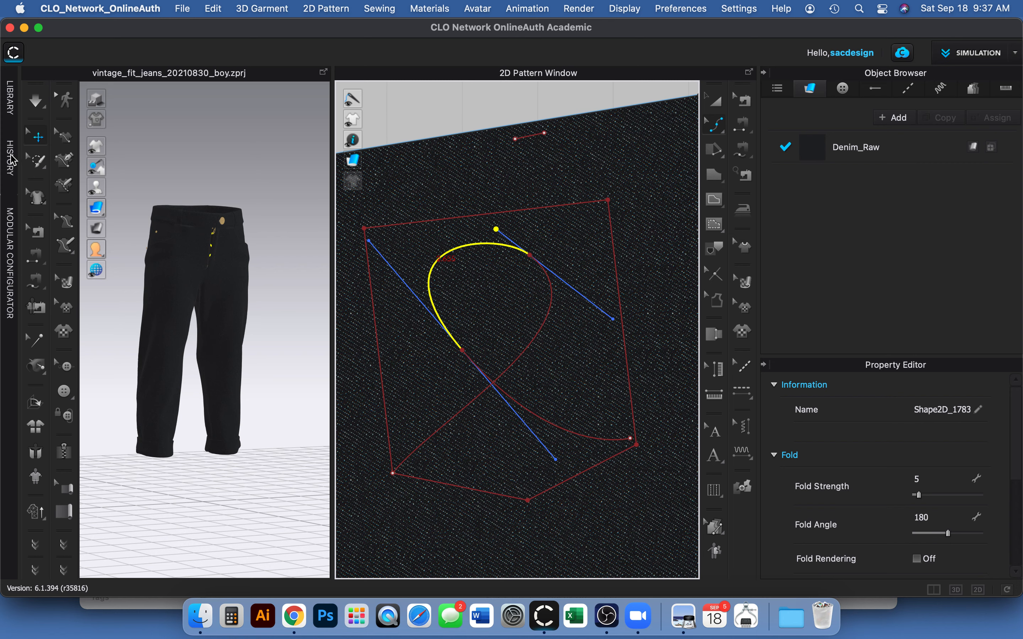
pyautogui.moveTo(471, 115)
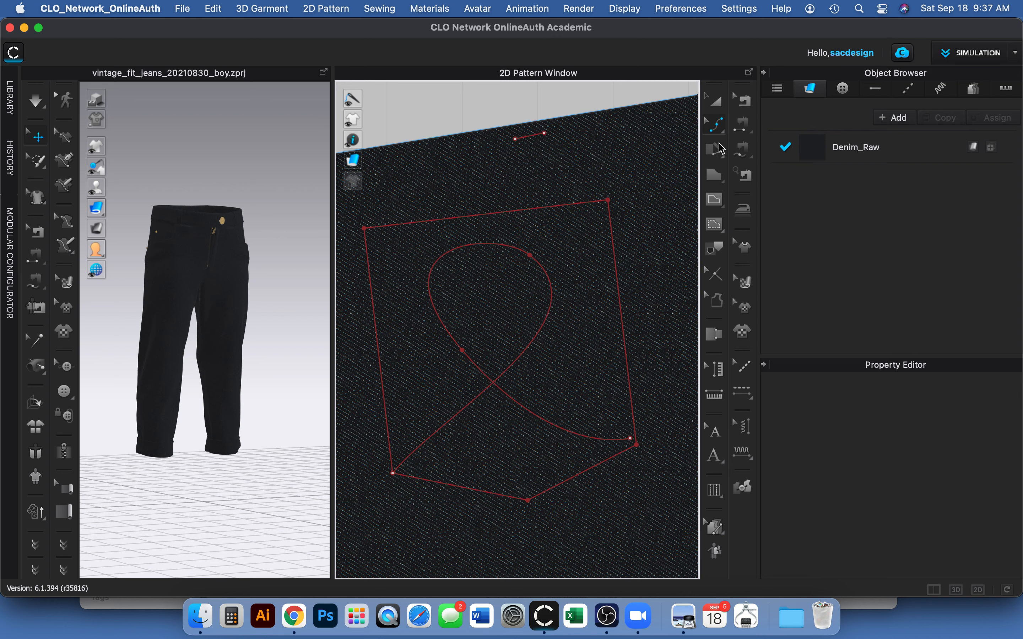
pyautogui.moveTo(522, 418)
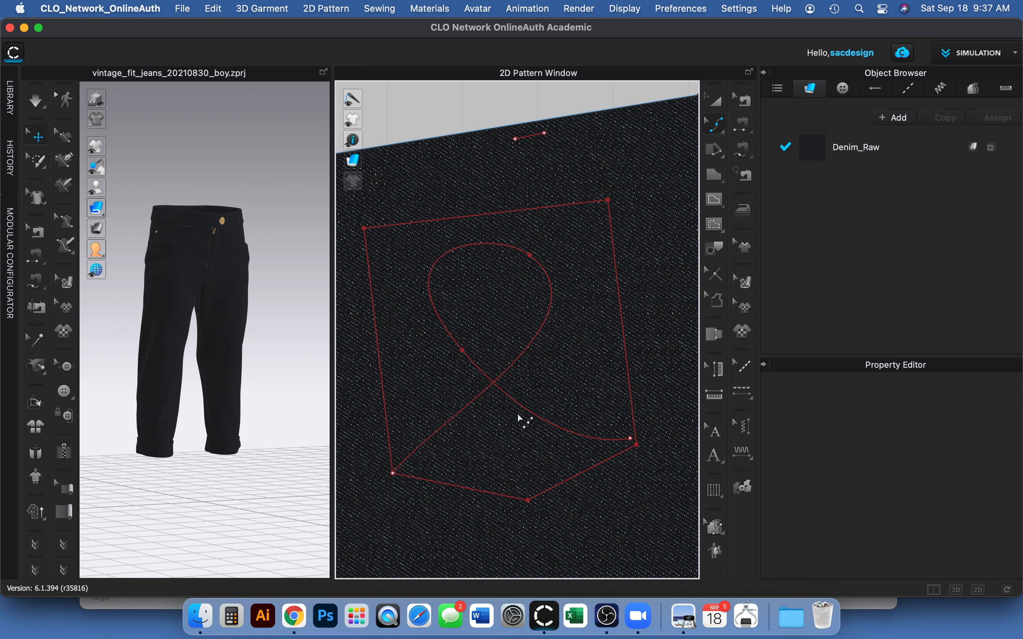
pyautogui.moveTo(720, 134)
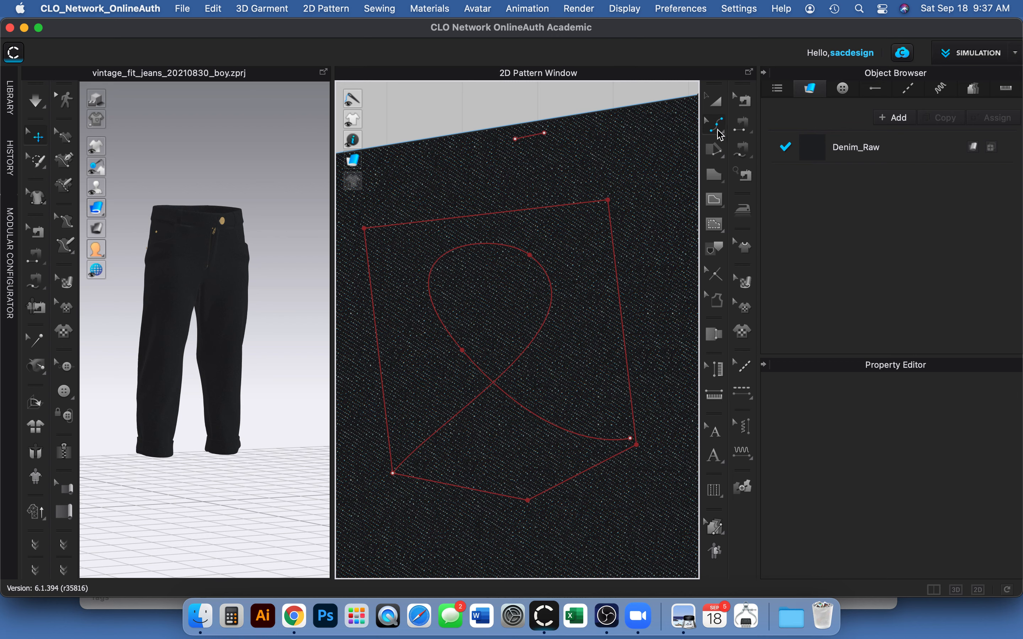
pyautogui.moveTo(719, 155)
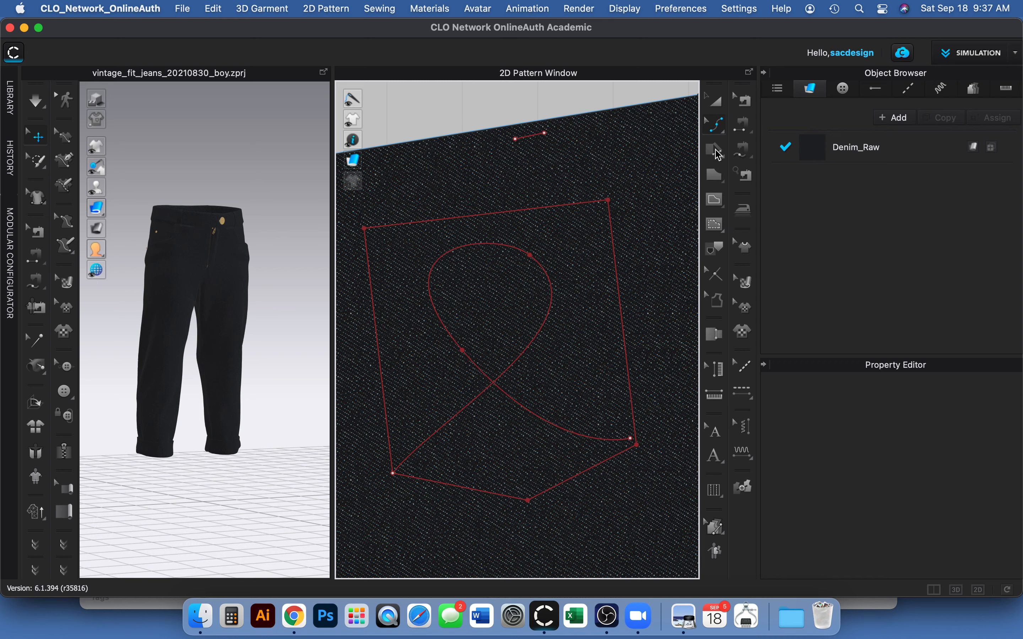
pyautogui.moveTo(748, 396)
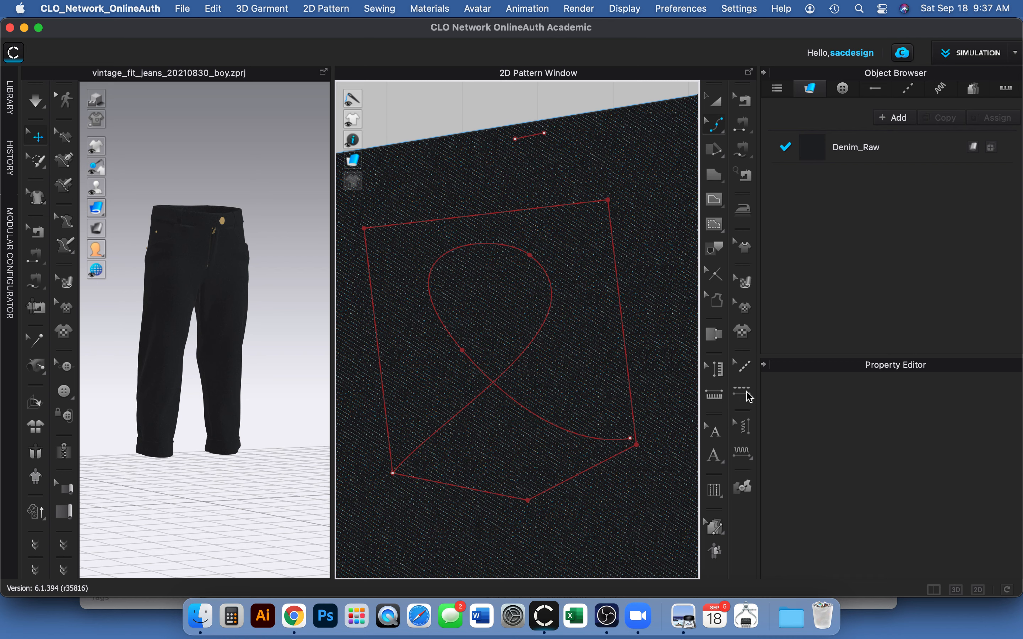
# Apply a pink Free Topstitch along the looping curve from its start to end point
pyautogui.click(743, 391)
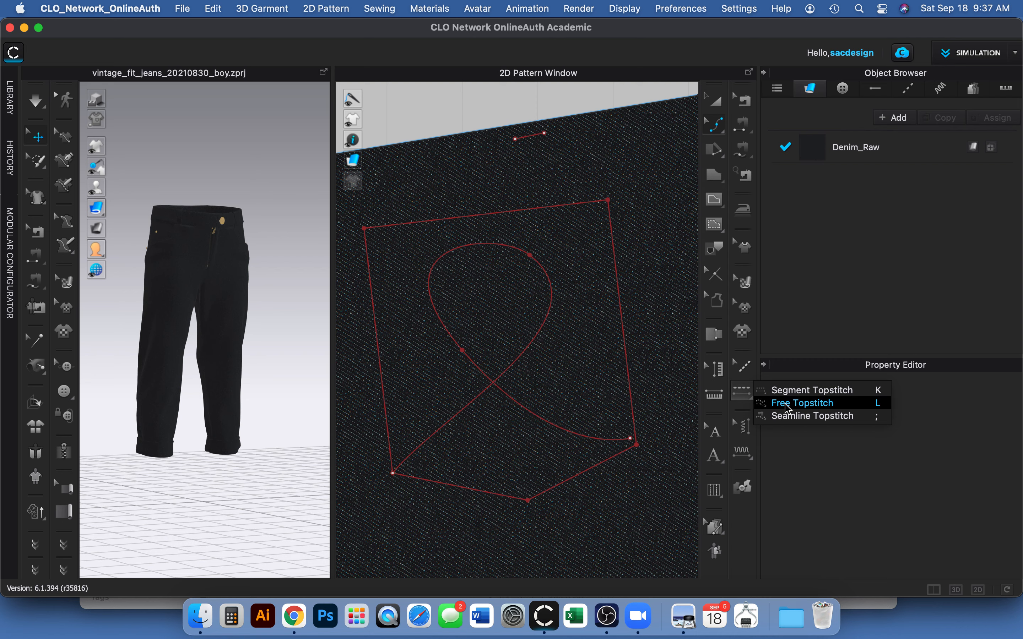
pyautogui.click(801, 403)
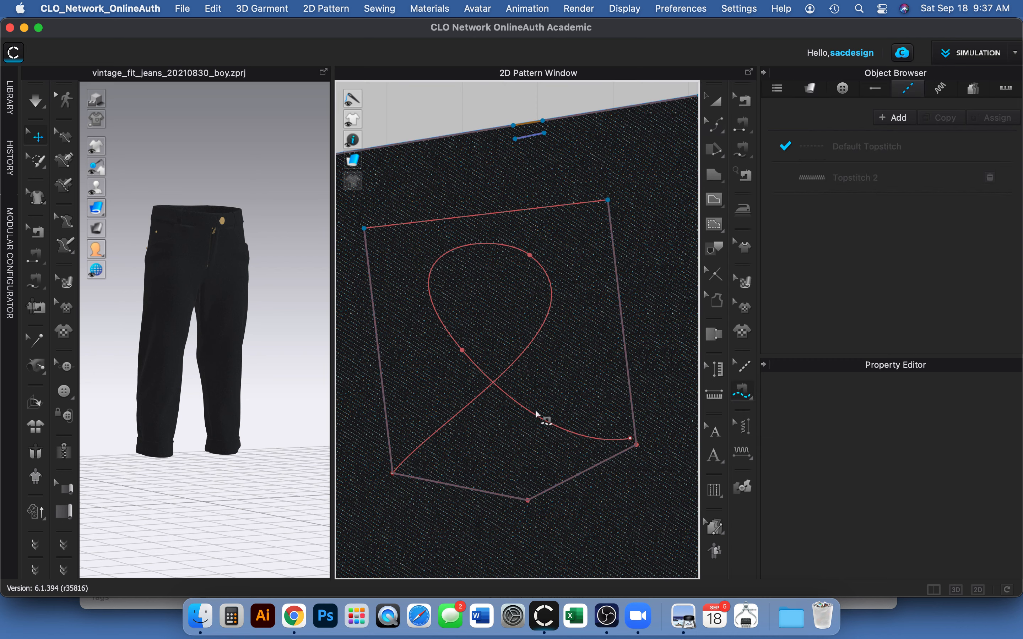
pyautogui.moveTo(748, 392)
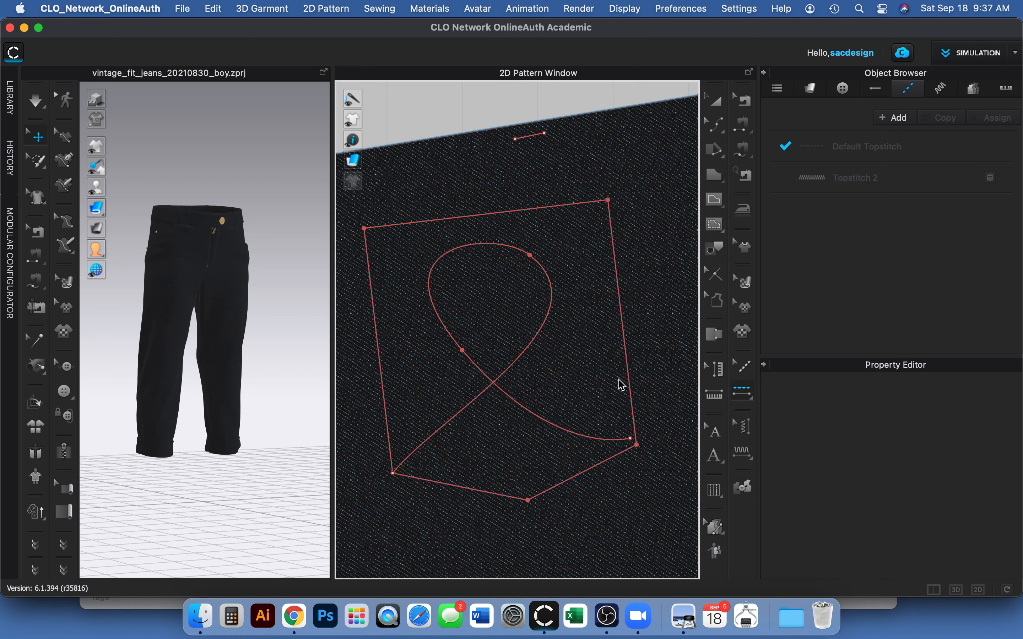
pyautogui.click(541, 421)
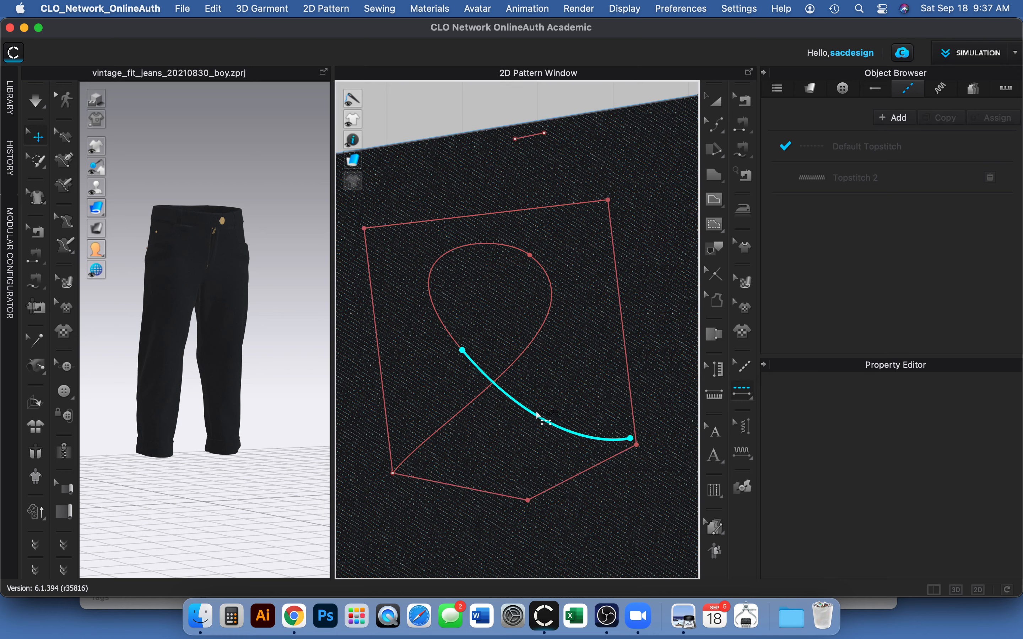
pyautogui.click(743, 393)
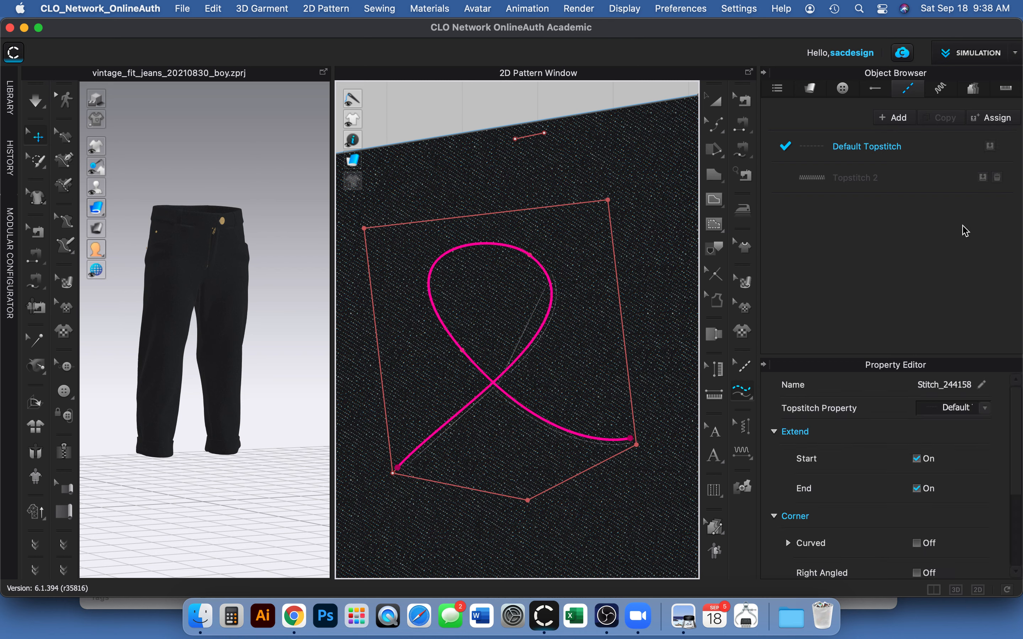
pyautogui.moveTo(841, 185)
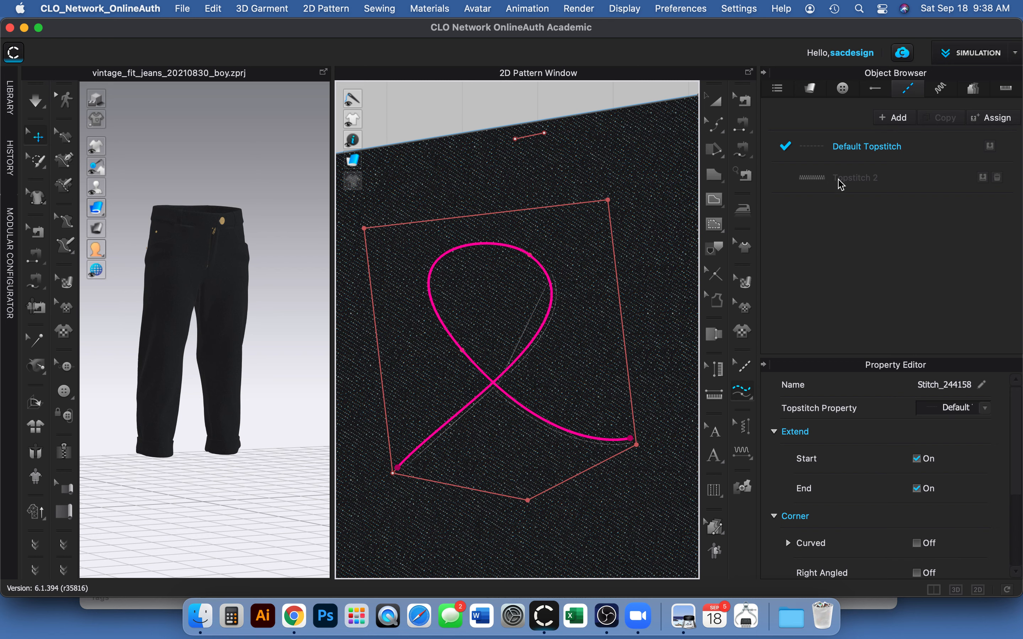
pyautogui.moveTo(811, 191)
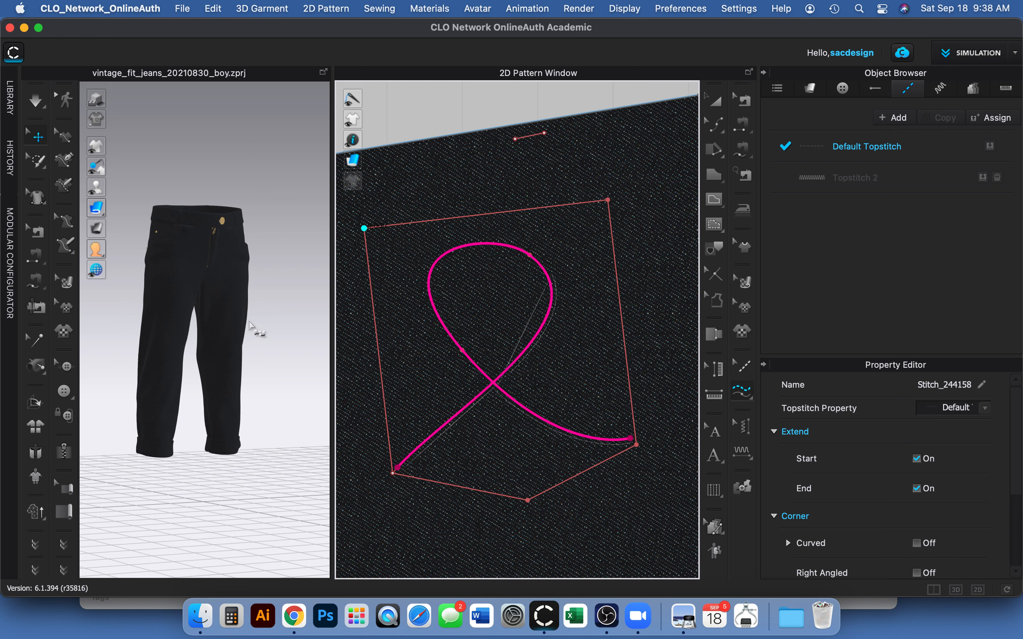
pyautogui.moveTo(162, 240)
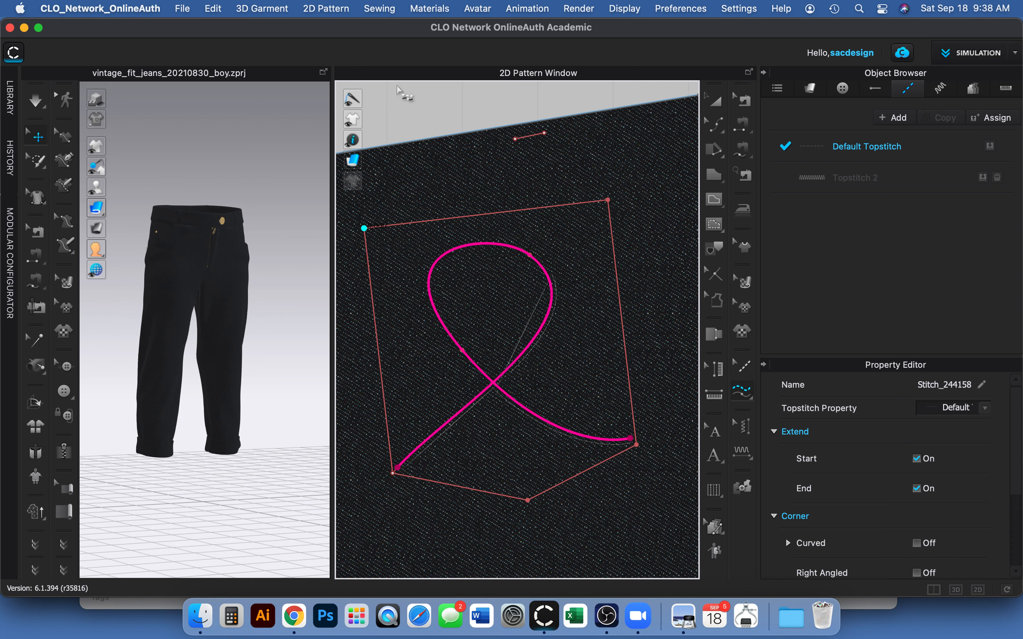
# Show the Render menu options above the 3D view
pyautogui.click(578, 9)
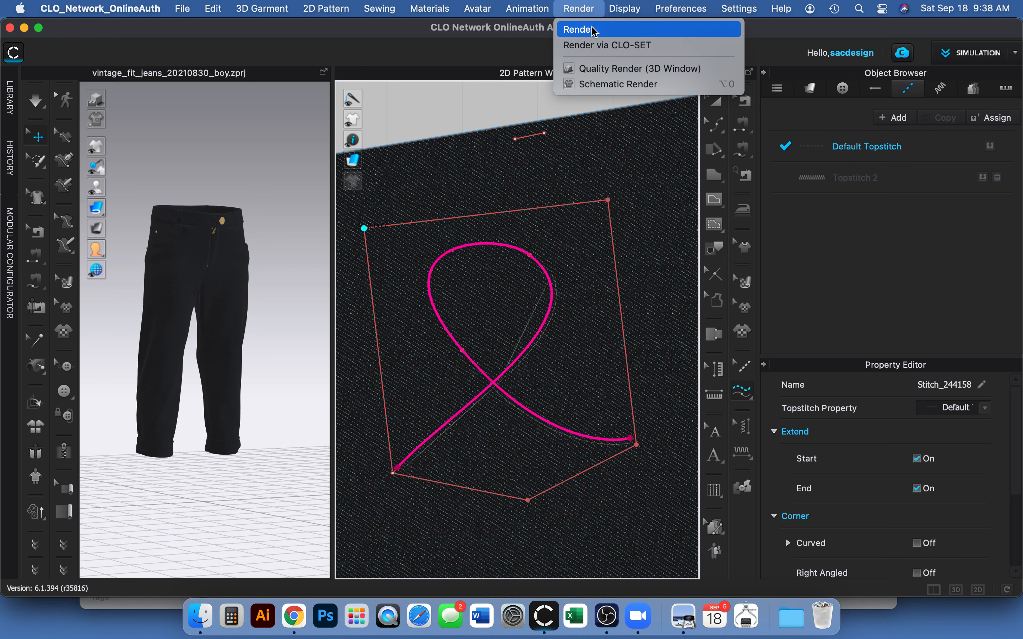
pyautogui.moveTo(617, 32)
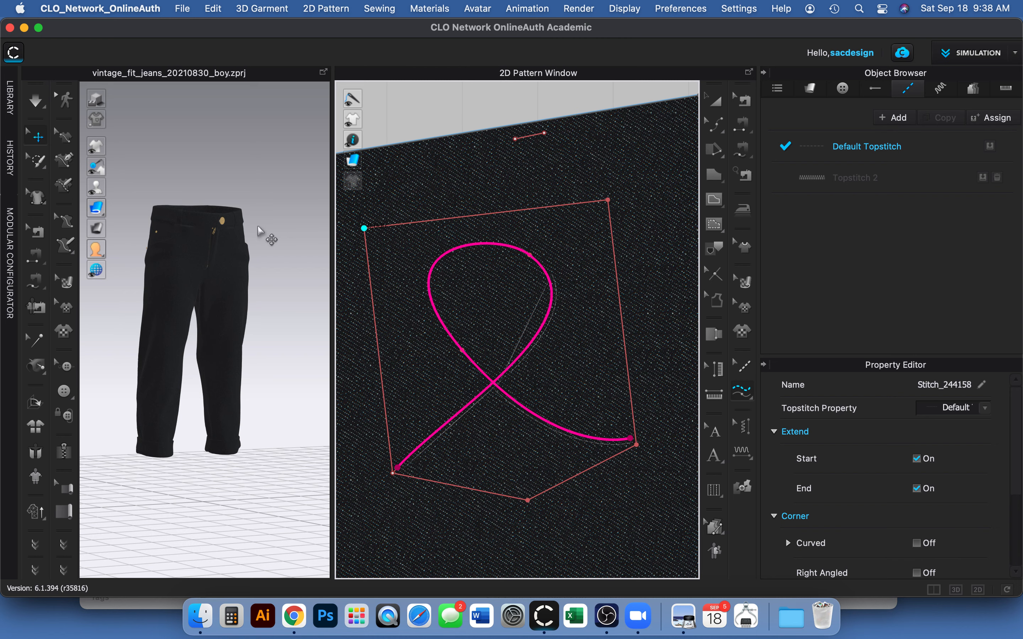
pyautogui.moveTo(187, 12)
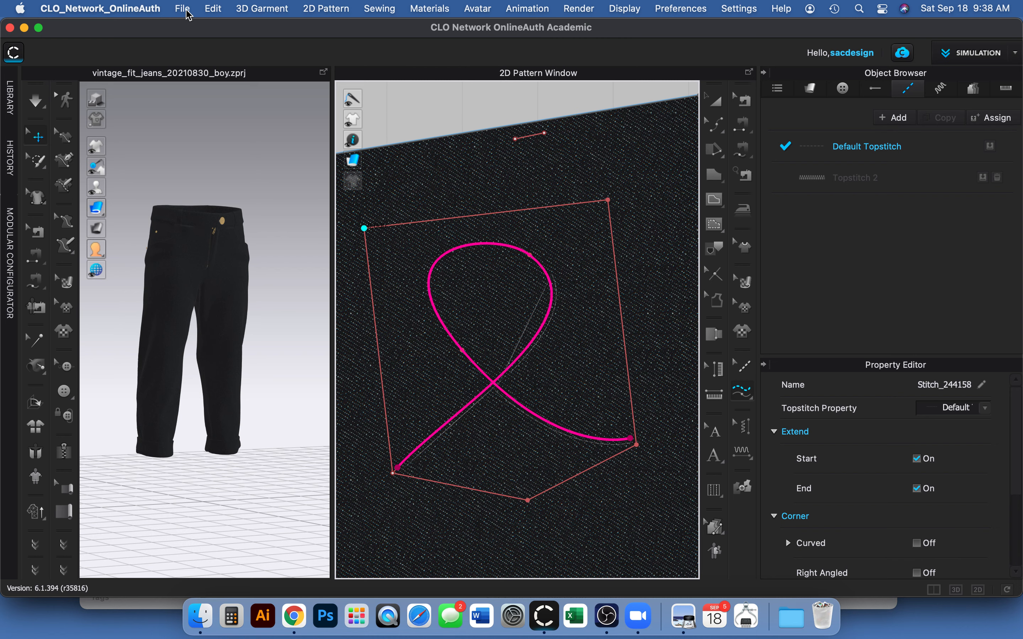
pyautogui.moveTo(219, 172)
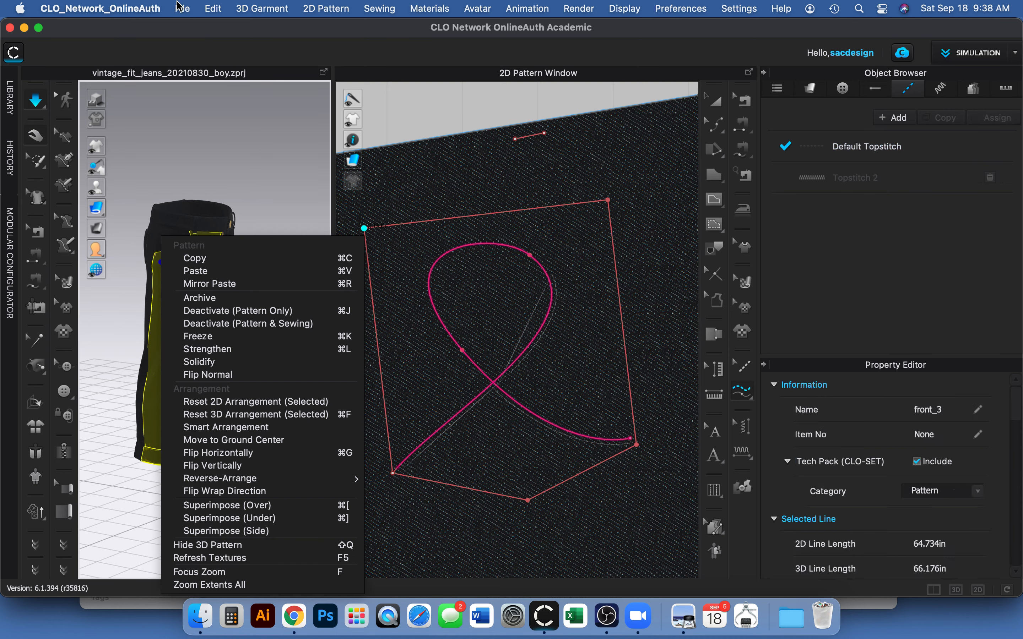
pyautogui.moveTo(182, 9)
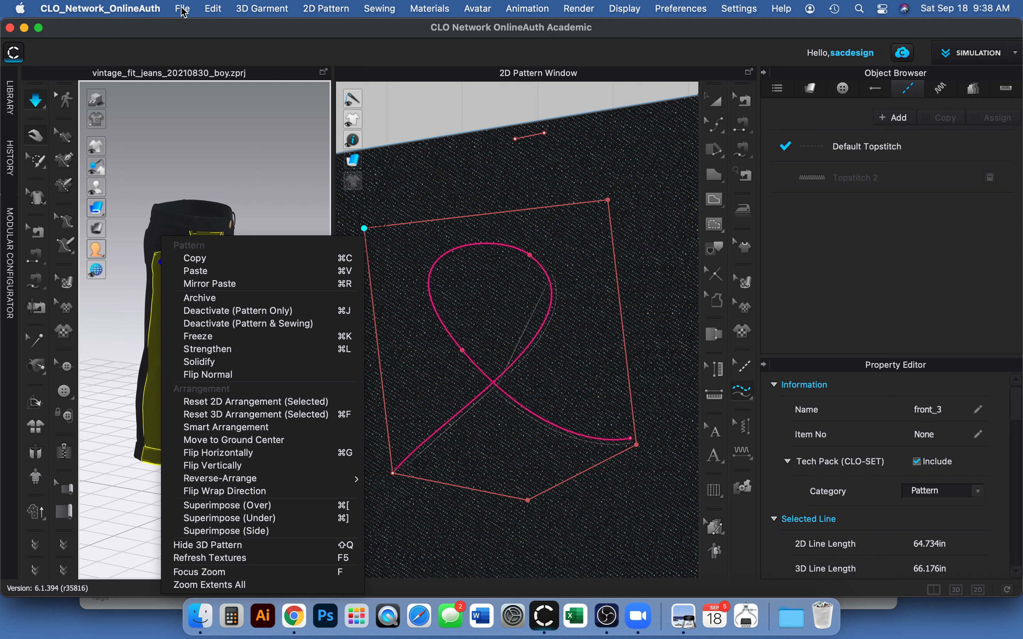
pyautogui.moveTo(190, 33)
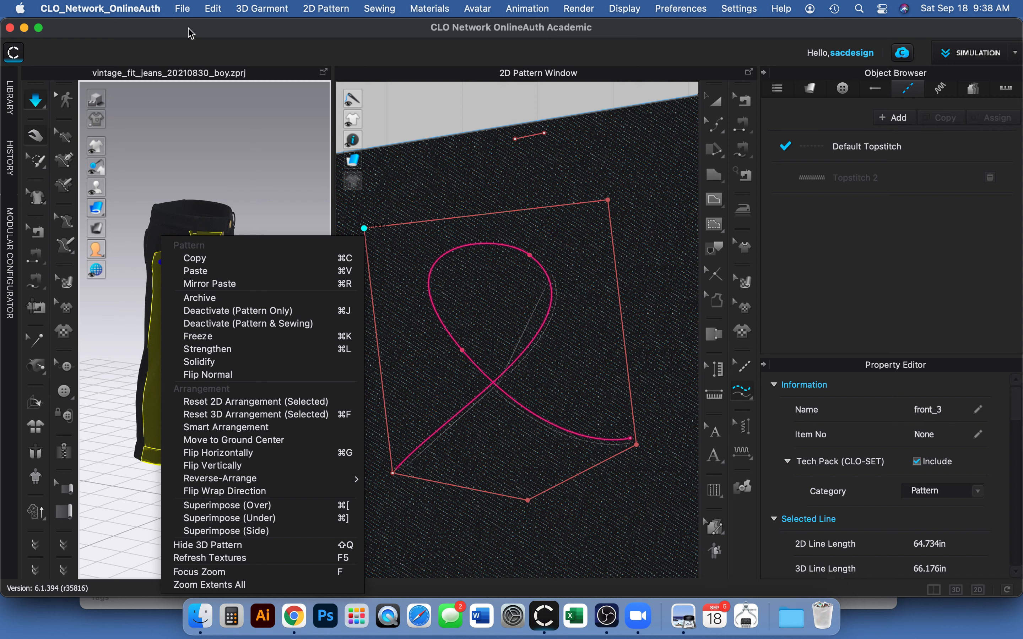